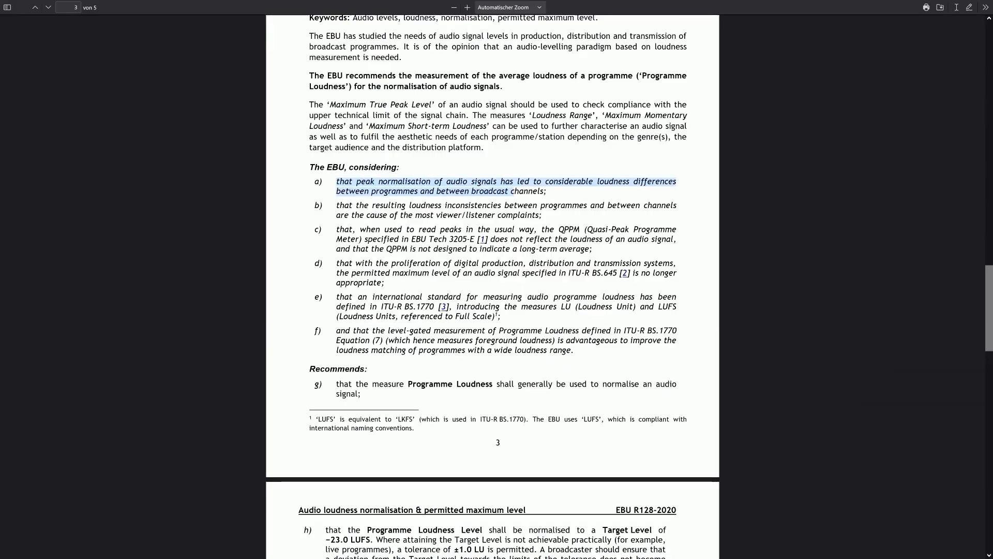
Read the EBU R128 loudness notes on page 3, then move to the lofi YouTube video.
left_click(551, 225)
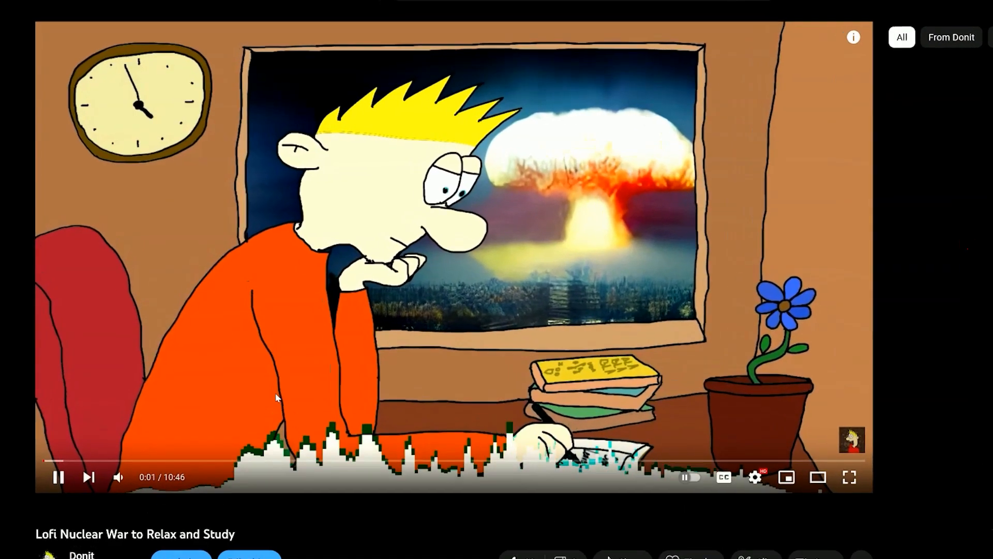
Show Stats for Nerds on the video, revealing 3.1 dB content loudness with 20% volume normalized to 14%.
right_click(276, 398)
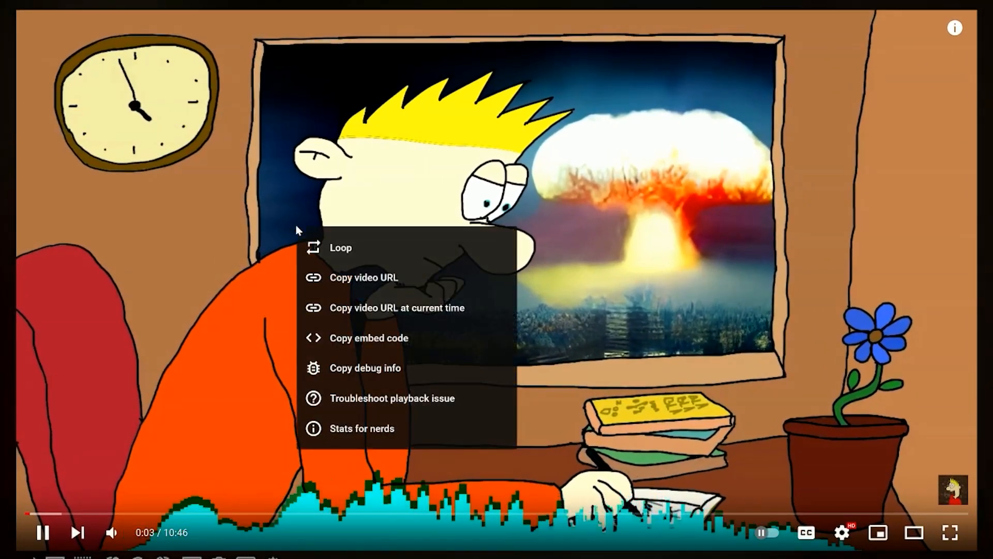
left_click(361, 428)
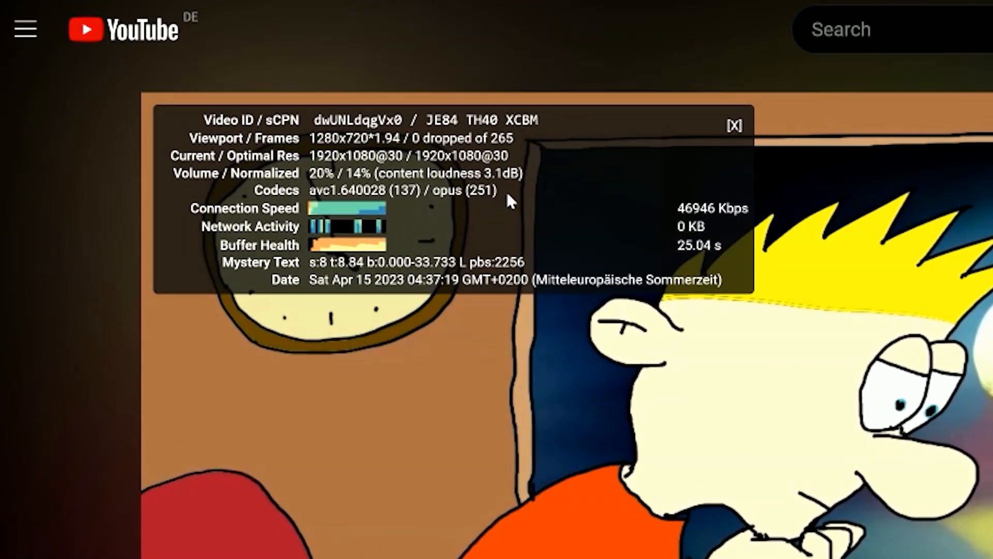
mouse_move(538, 184)
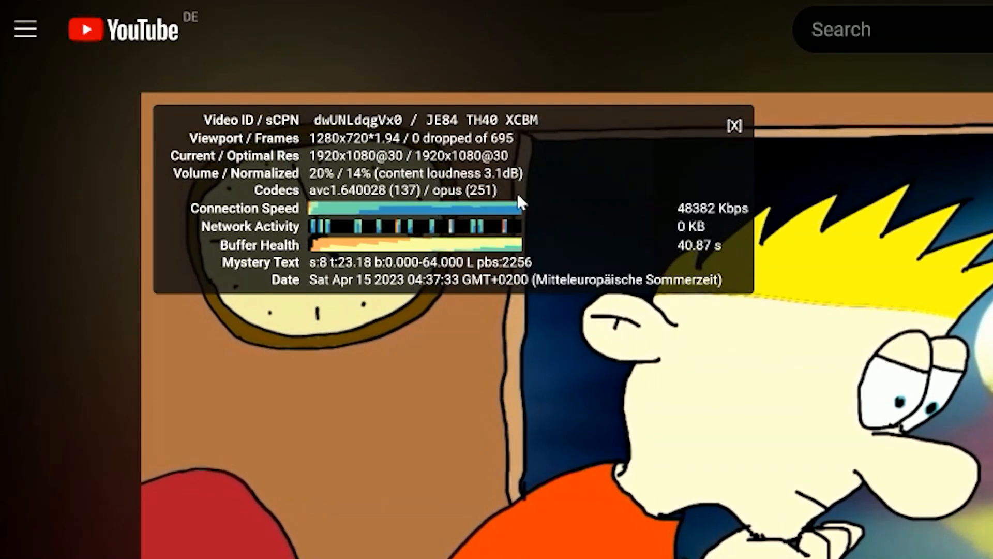
mouse_move(567, 193)
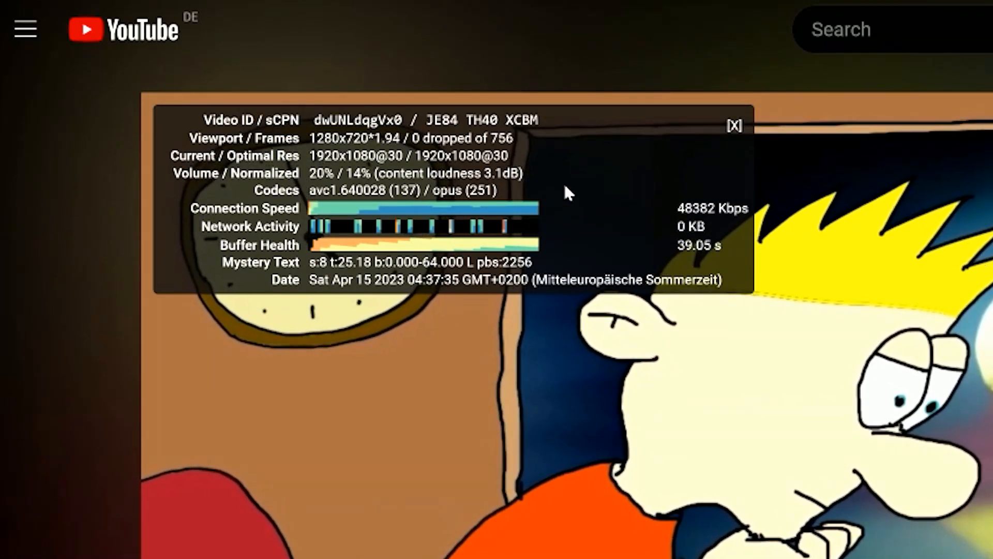
mouse_move(579, 193)
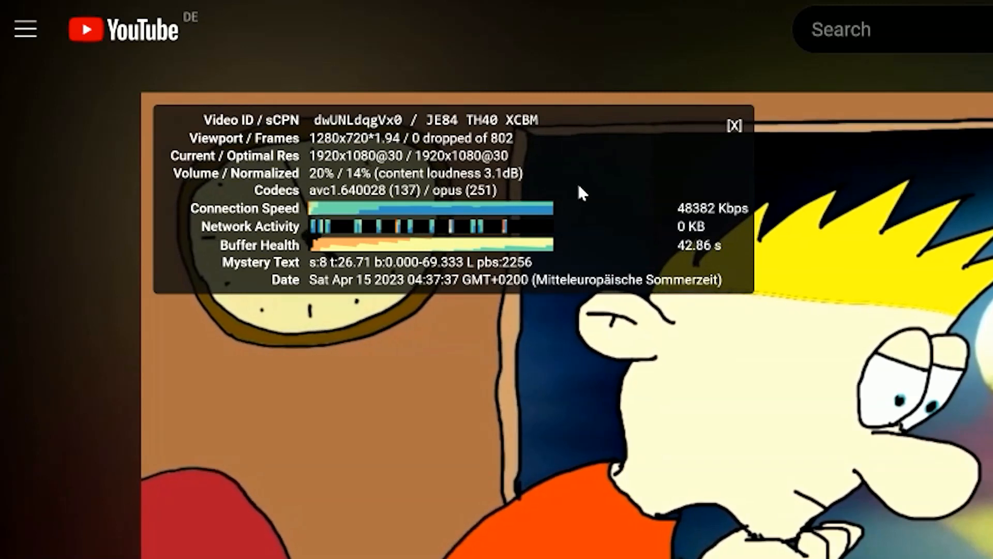